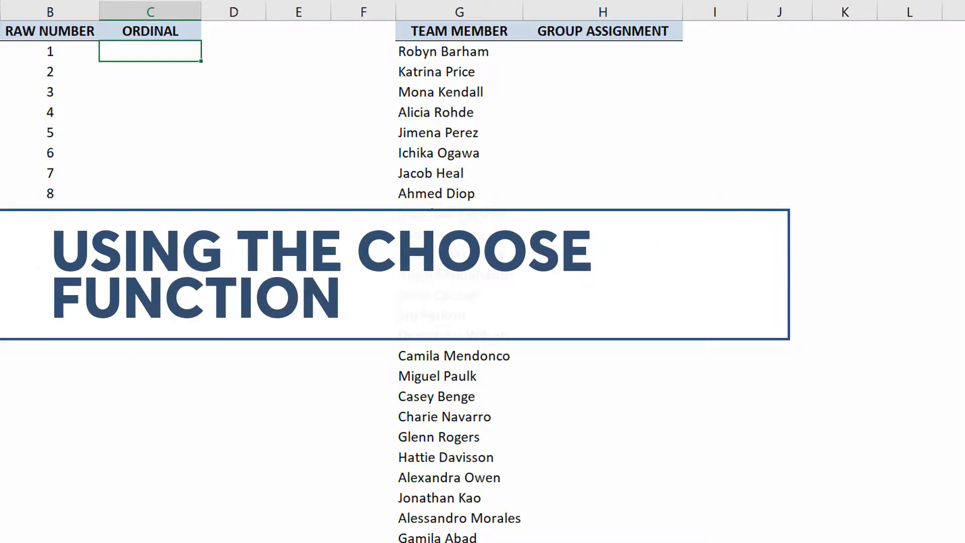
Step: Show the Lookup & Reference function list from the Formulas ribbon to find CHOOSE
{"action": "scroll", "scroll_direction": "down", "scroll_amount": 3}
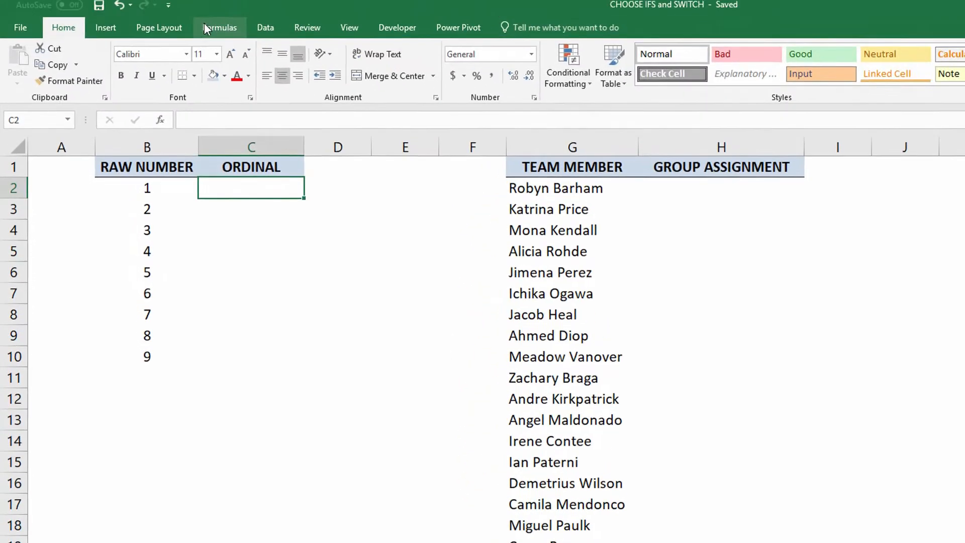
{"action": "left_click", "coordinate": [220, 28]}
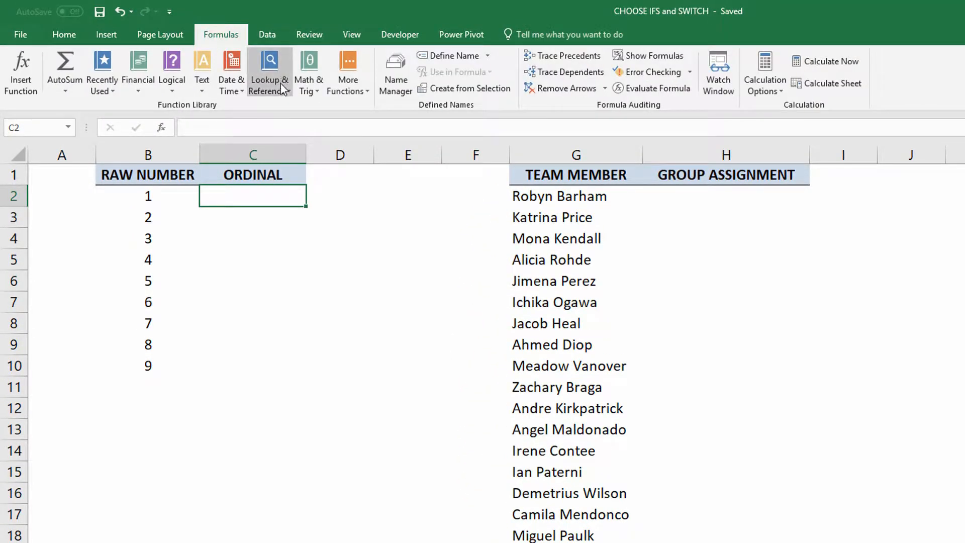
{"action": "left_click", "coordinate": [269, 73]}
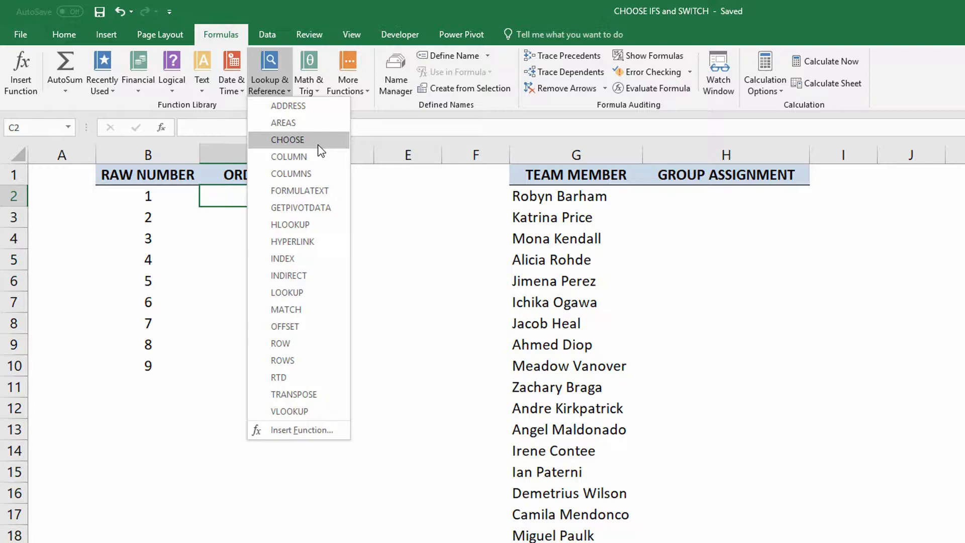
Step: Start CHOOSE in the first ORDINAL cell with index B2 and values "1st", "2nd"
{"action": "left_click", "coordinate": [286, 139]}
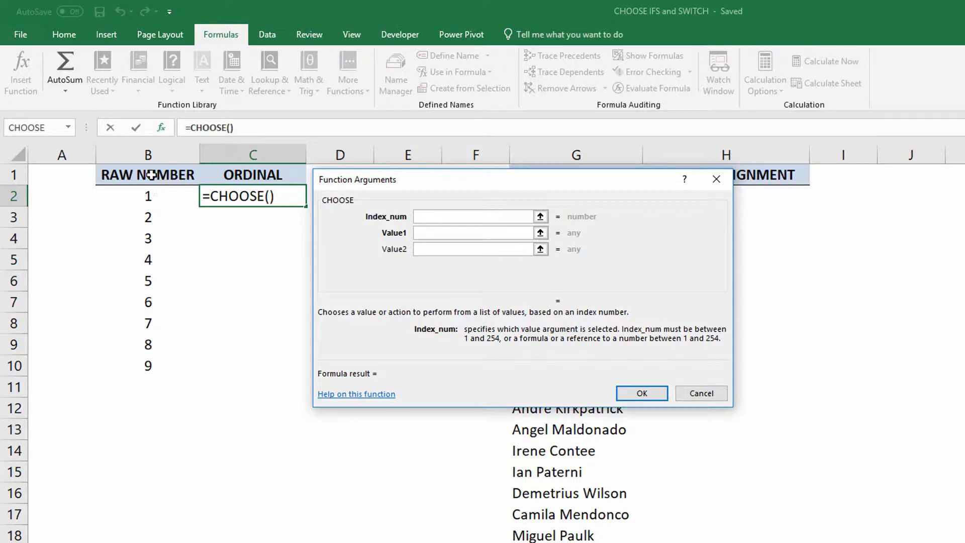
{"action": "left_click", "coordinate": [148, 196]}
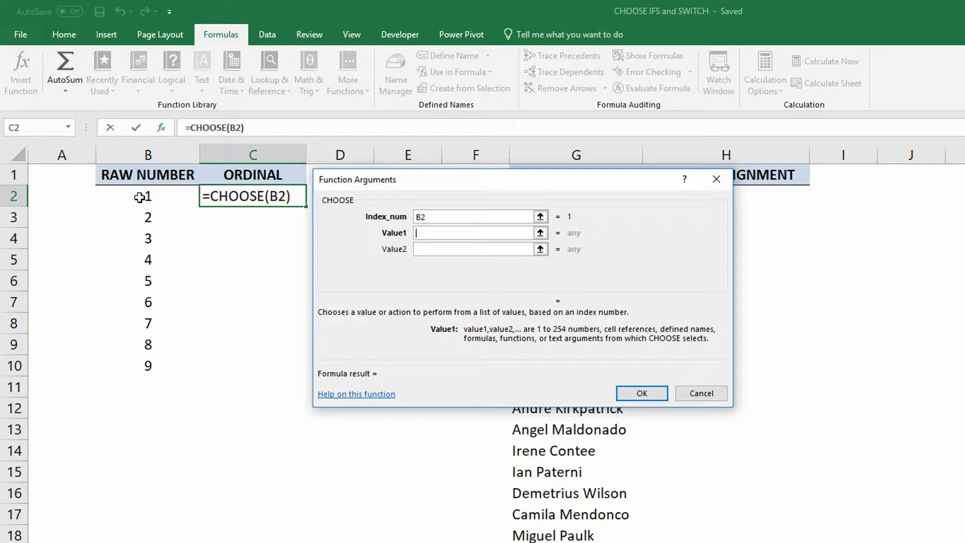
{"action": "type", "text": "\""}
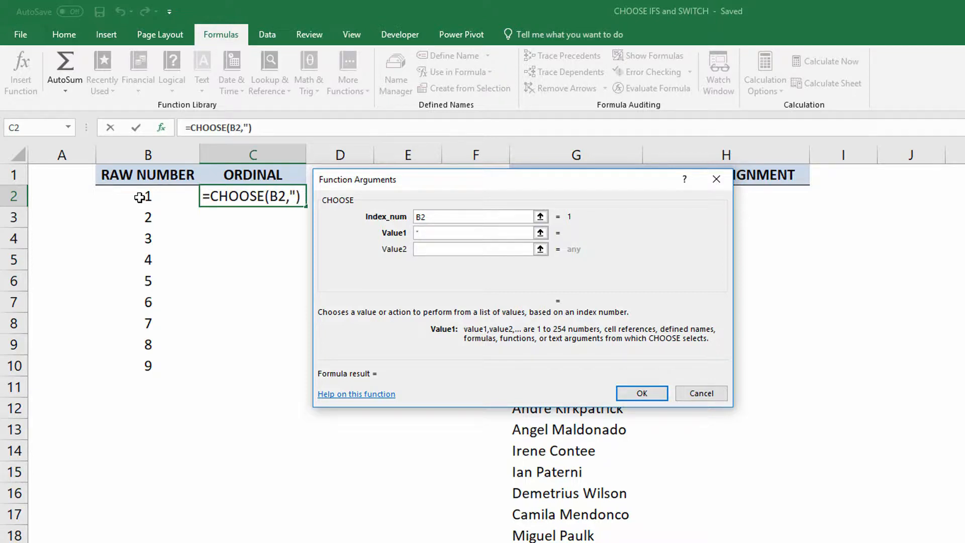
{"action": "type", "text": "1st"}
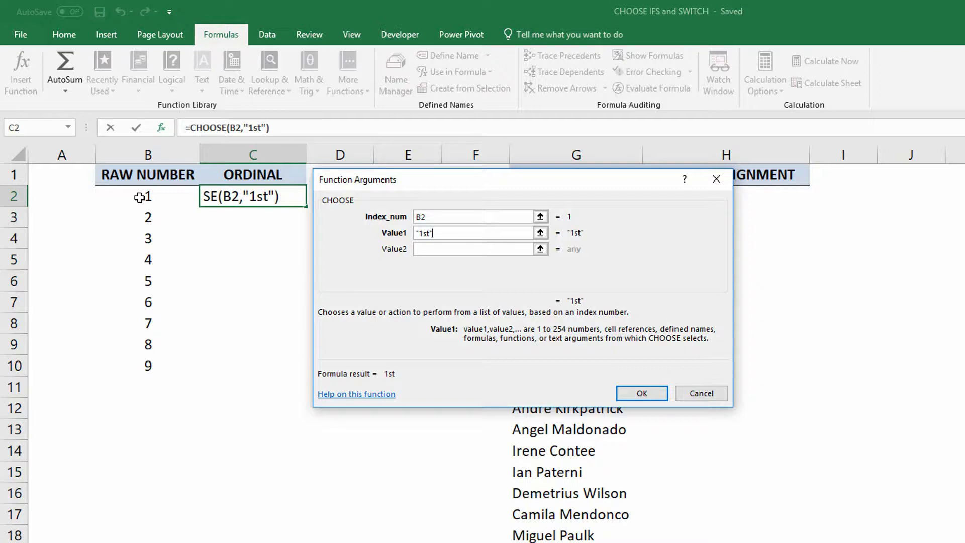
{"action": "left_click", "coordinate": [474, 248]}
{"action": "type", "text": "\"2"}
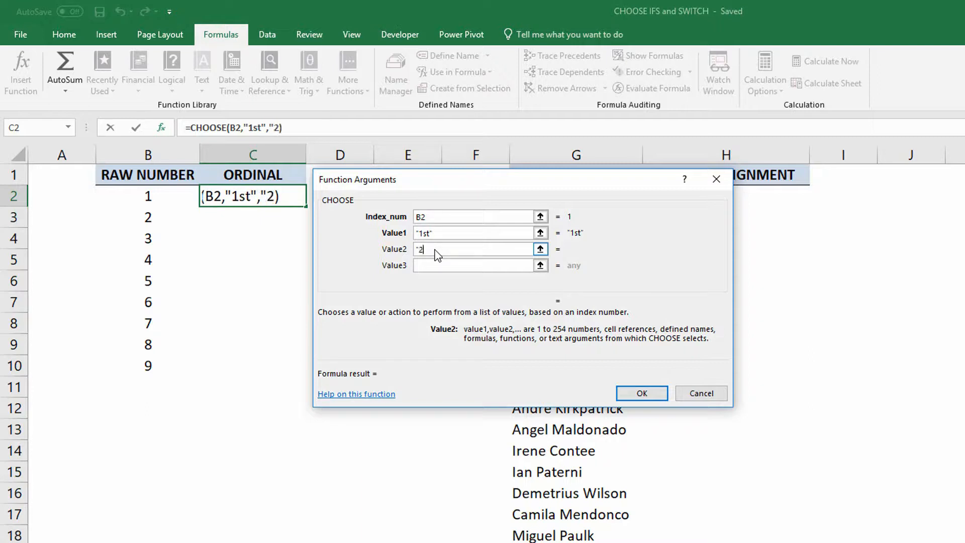
{"action": "type", "text": "nd\""}
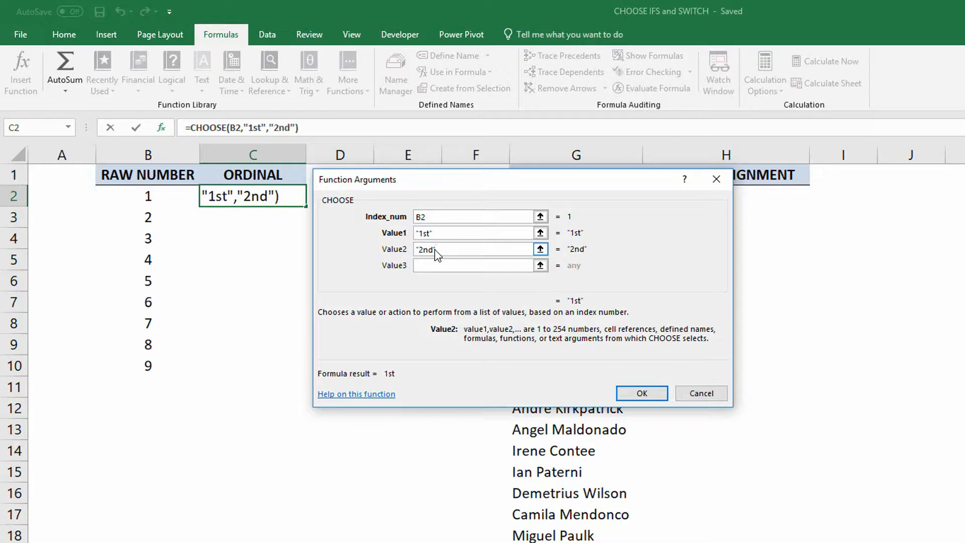
Step: Fill the remaining ordinal values "3rd" through "9th" and confirm the CHOOSE formula
{"action": "left_click", "coordinate": [473, 265]}
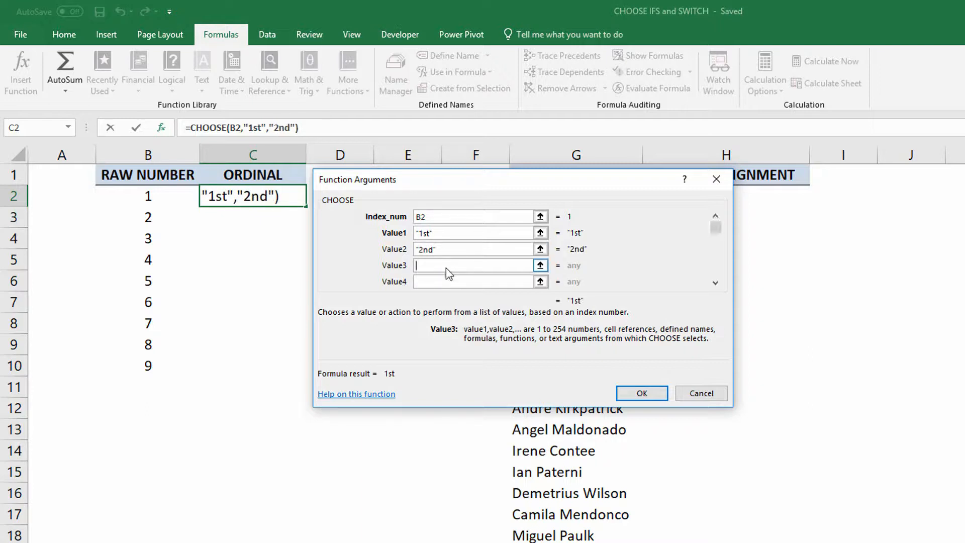
{"action": "type", "text": "\"3rd\",\"4th\",\"5th\",\"6th\",\"7th"}
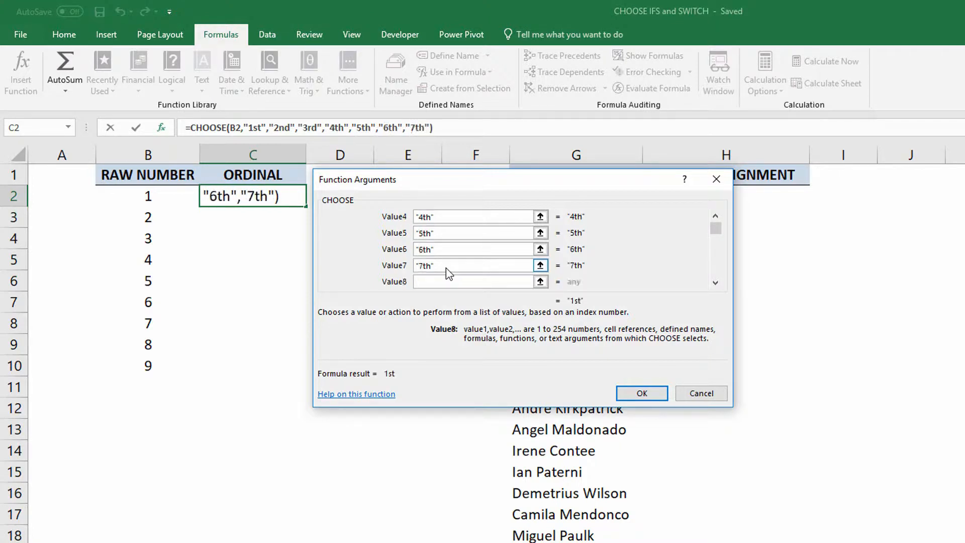
{"action": "type", "text": "\"8th\",\"9th\""}
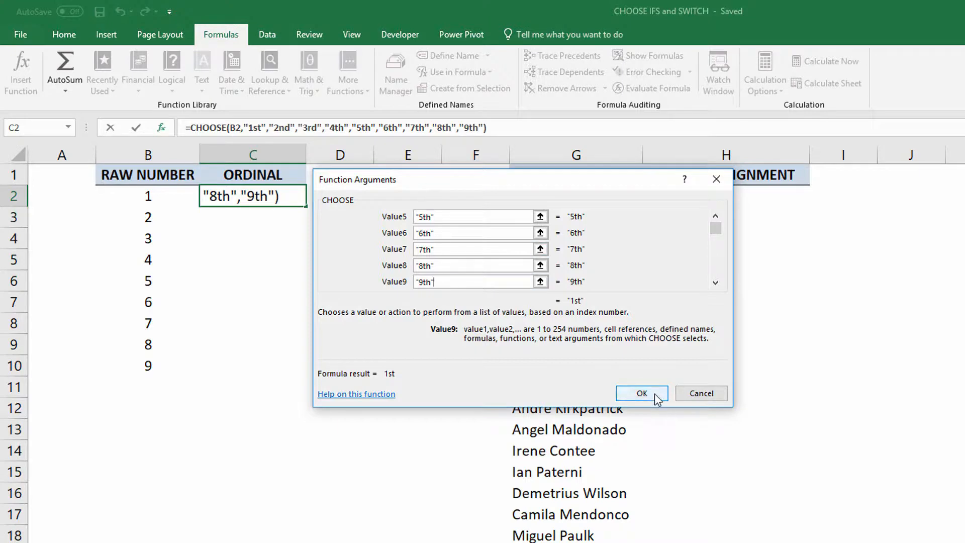
{"action": "left_click", "coordinate": [641, 393]}
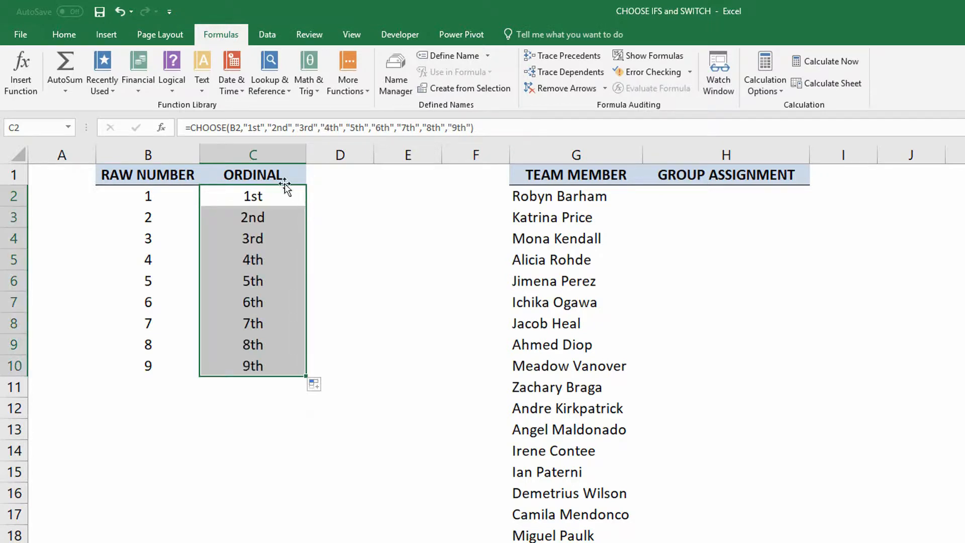
{"action": "mouse_move", "coordinate": [272, 365]}
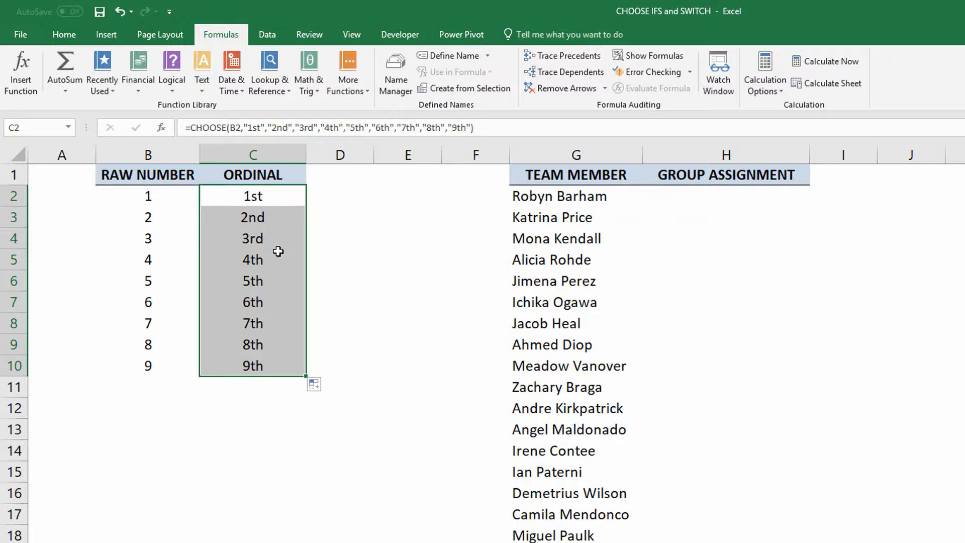
{"action": "mouse_move", "coordinate": [161, 241]}
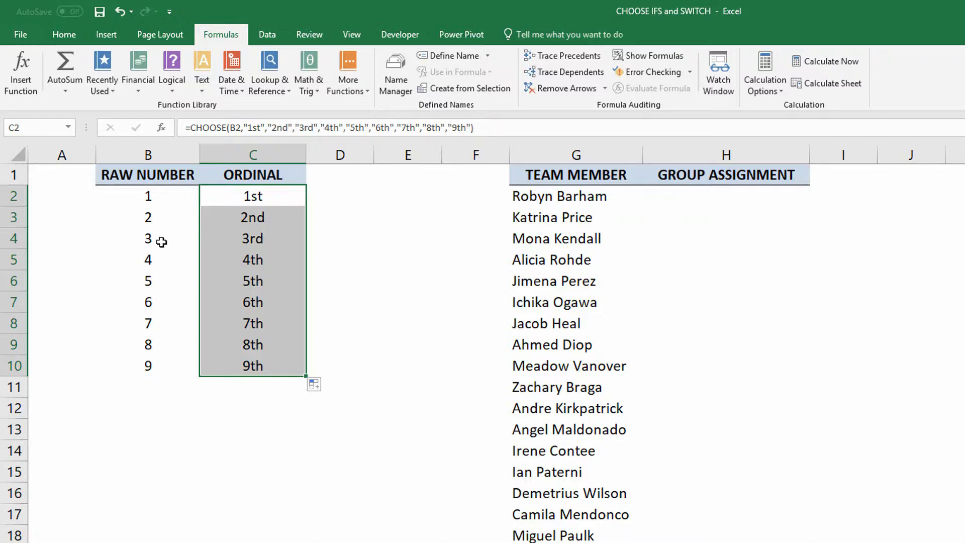
{"action": "mouse_move", "coordinate": [169, 235]}
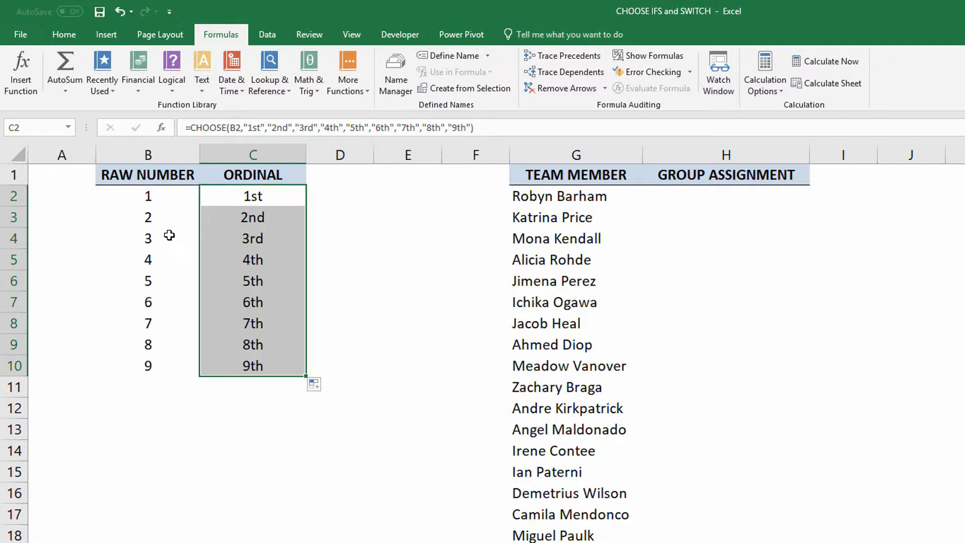
{"action": "mouse_move", "coordinate": [165, 351]}
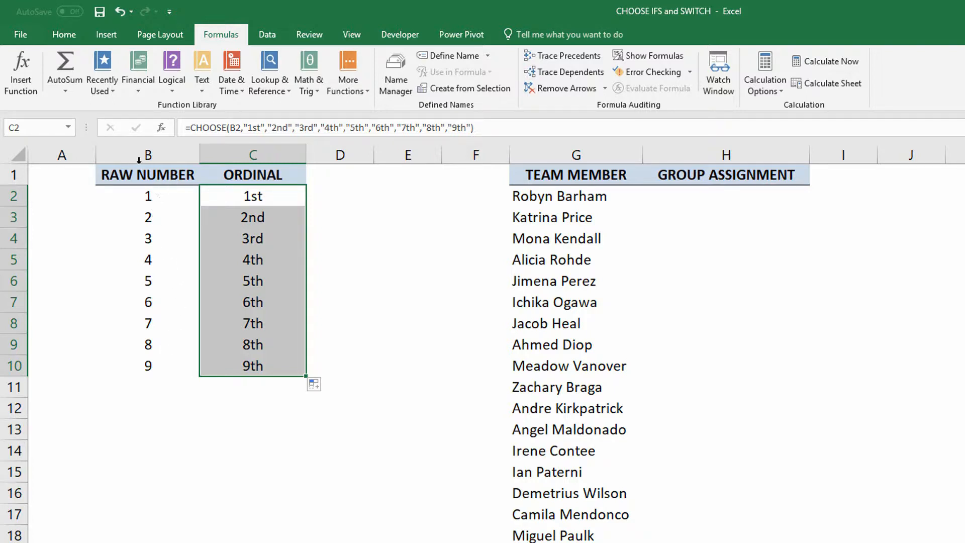
{"action": "mouse_move", "coordinate": [283, 205]}
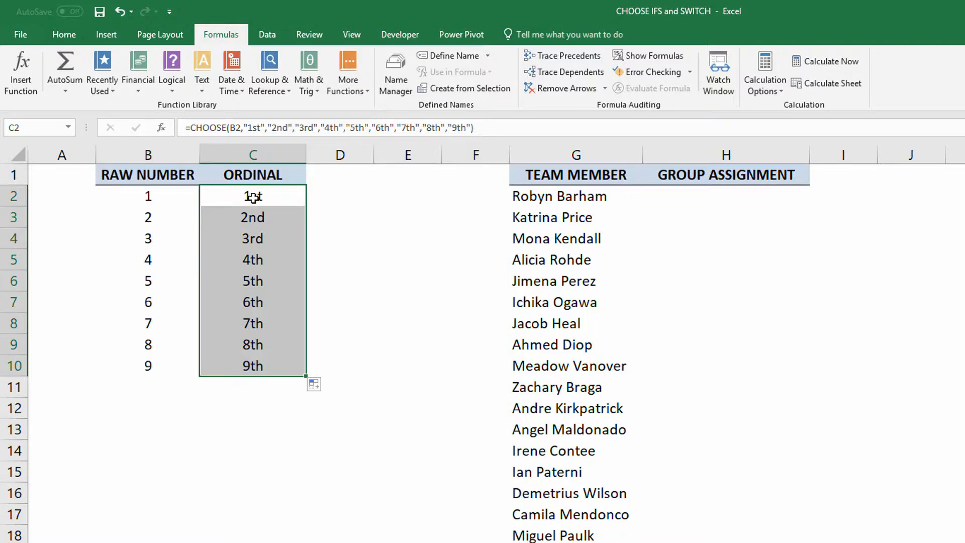
{"action": "mouse_move", "coordinate": [169, 195]}
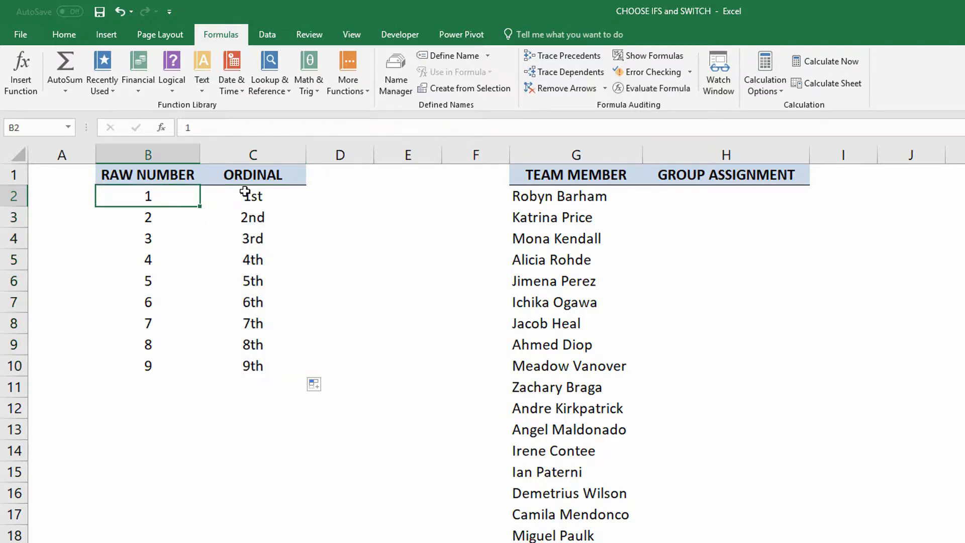
{"action": "left_click", "coordinate": [253, 196]}
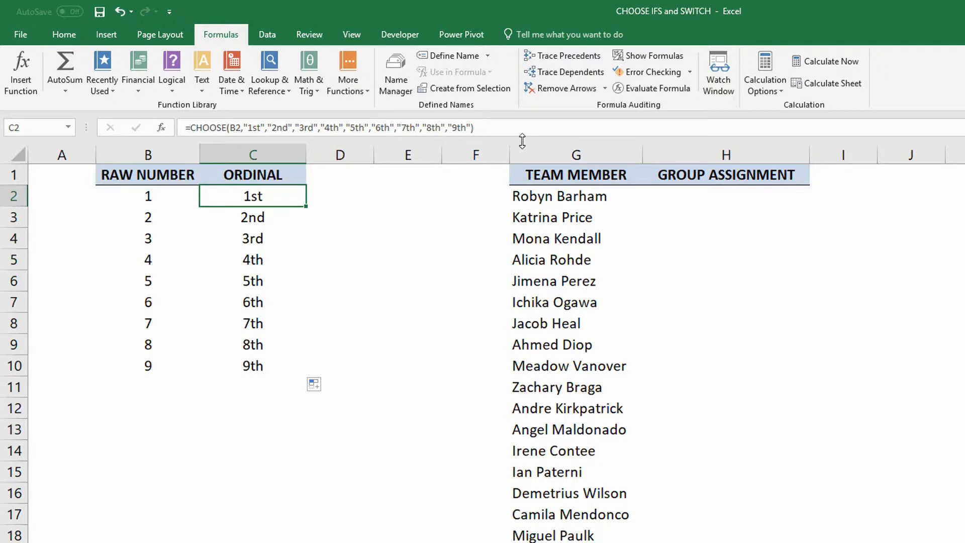
{"action": "left_click", "coordinate": [724, 196]}
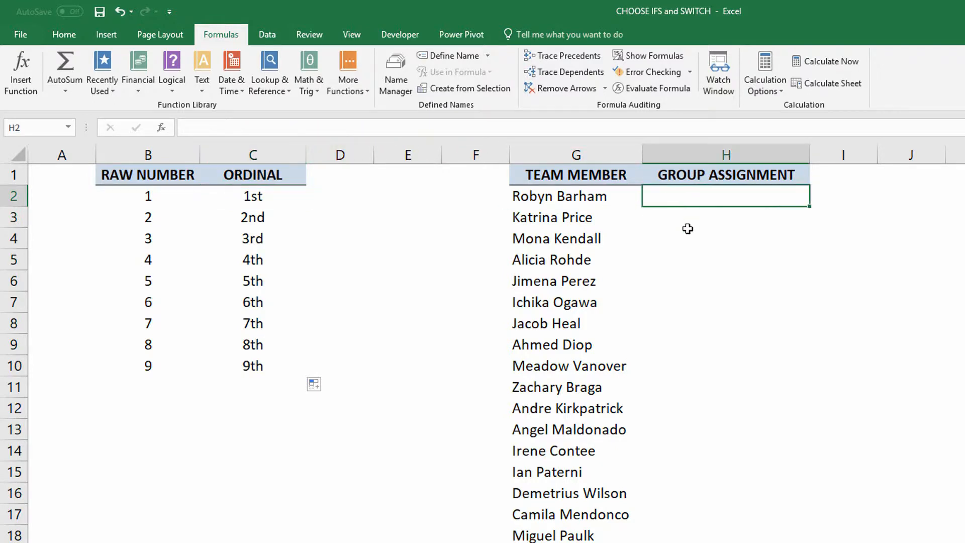
{"action": "mouse_move", "coordinate": [676, 384]}
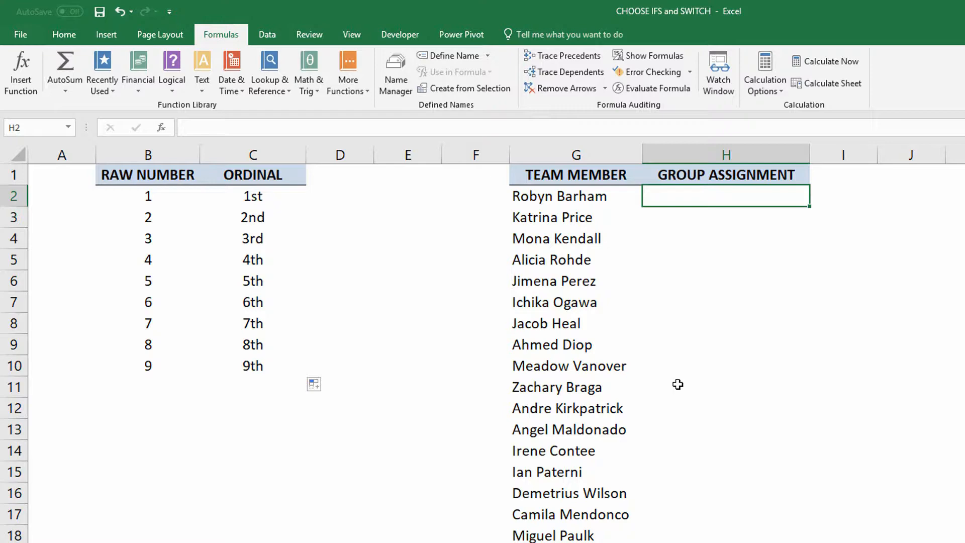
{"action": "scroll", "scroll_direction": "down", "scroll_amount": 3}
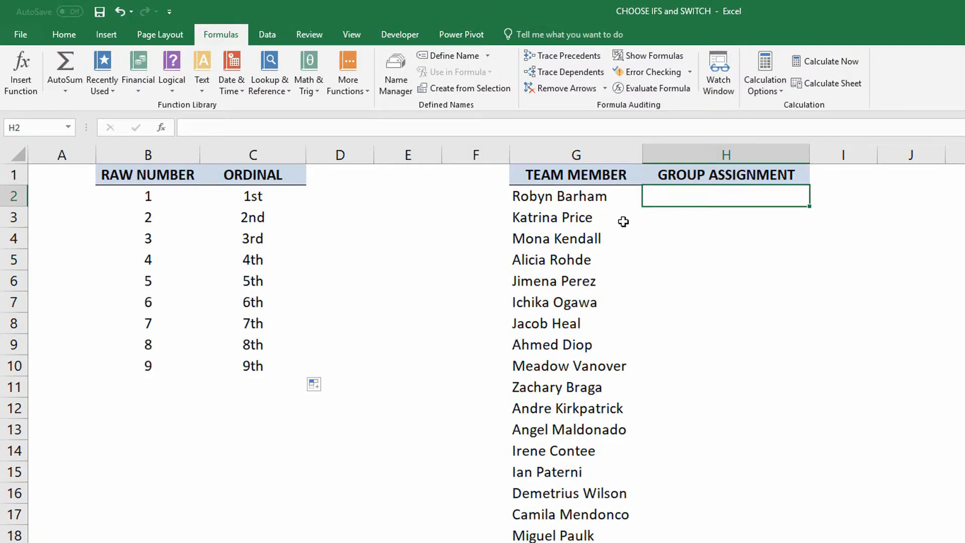
{"action": "mouse_move", "coordinate": [633, 233]}
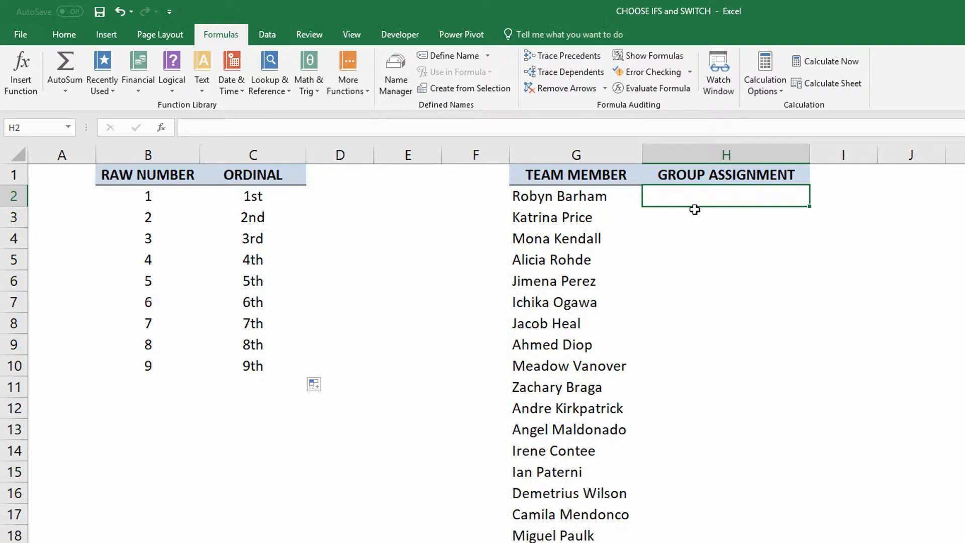
{"action": "mouse_move", "coordinate": [677, 199]}
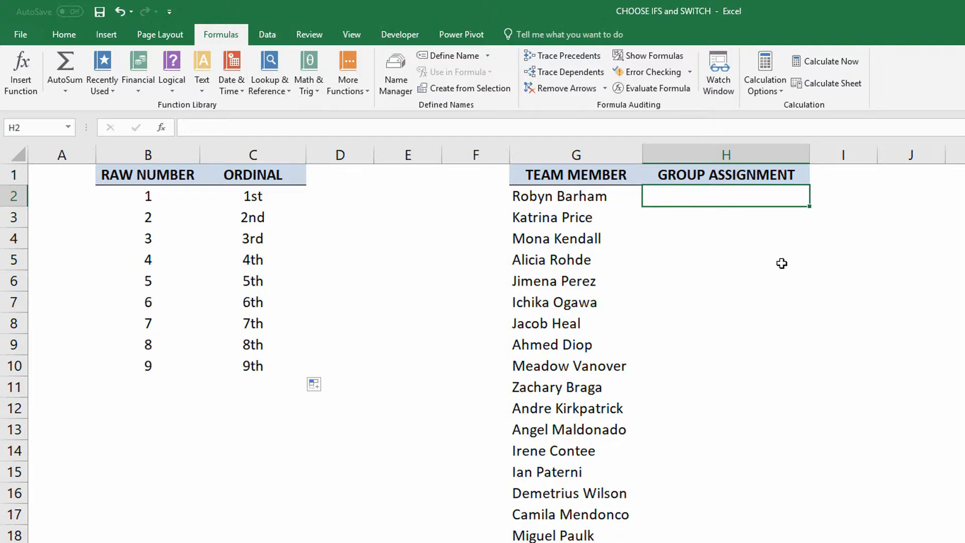
{"action": "mouse_move", "coordinate": [776, 277]}
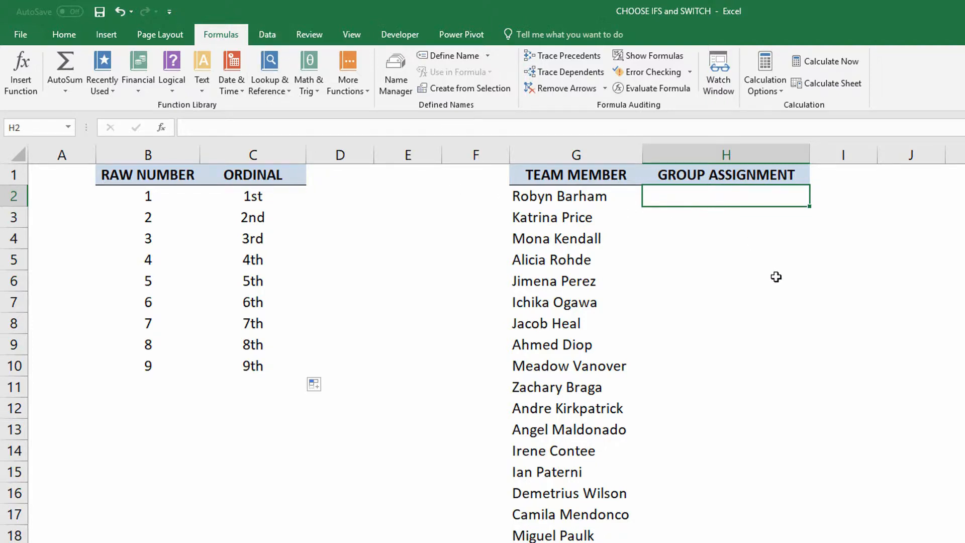
{"action": "type", "text": "=CHOOSE("}
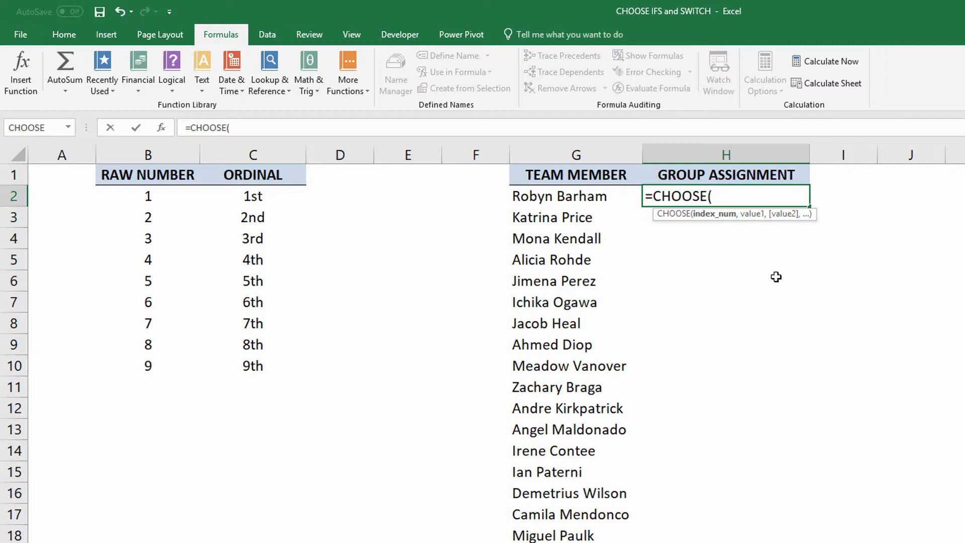
Step: Begin the H2 formula with CHOOSE using RANDBETWEEN(1,6) as the index
{"action": "type", "text": "randw"}
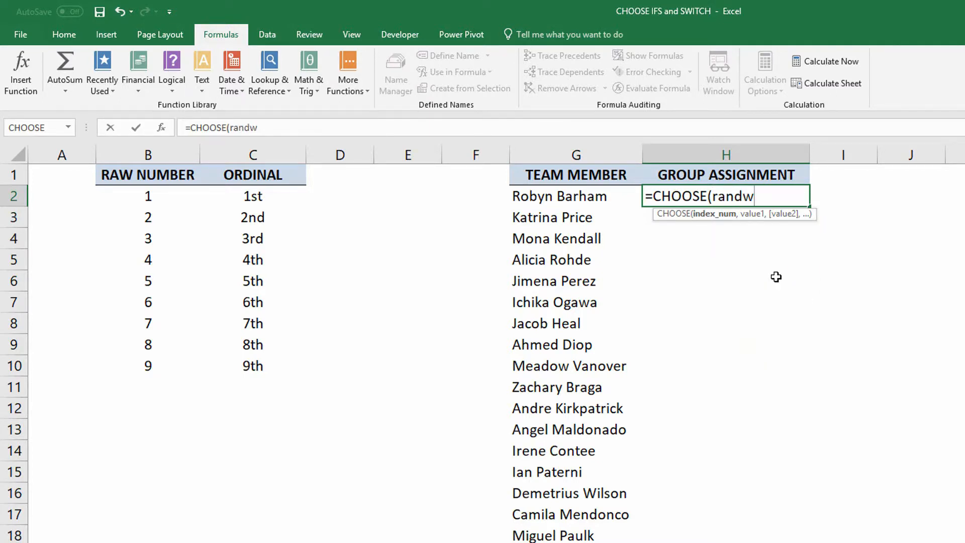
{"action": "type", "text": "RANDBETWEEN("}
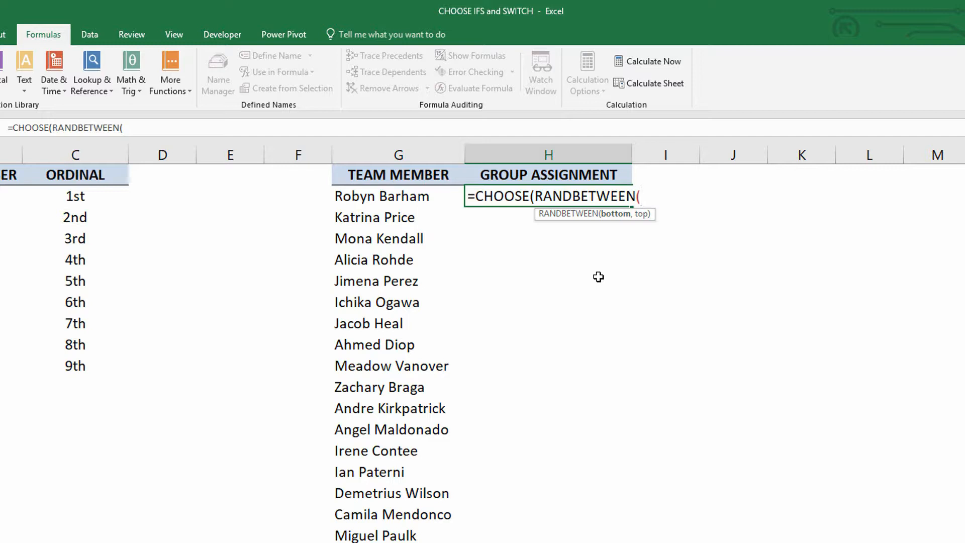
{"action": "type", "text": "1"}
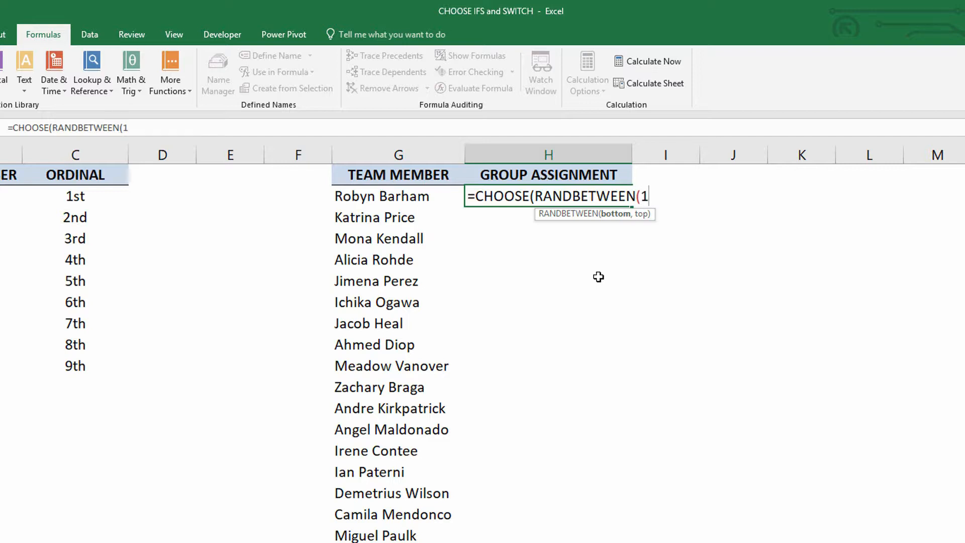
{"action": "type", "text": ",6"}
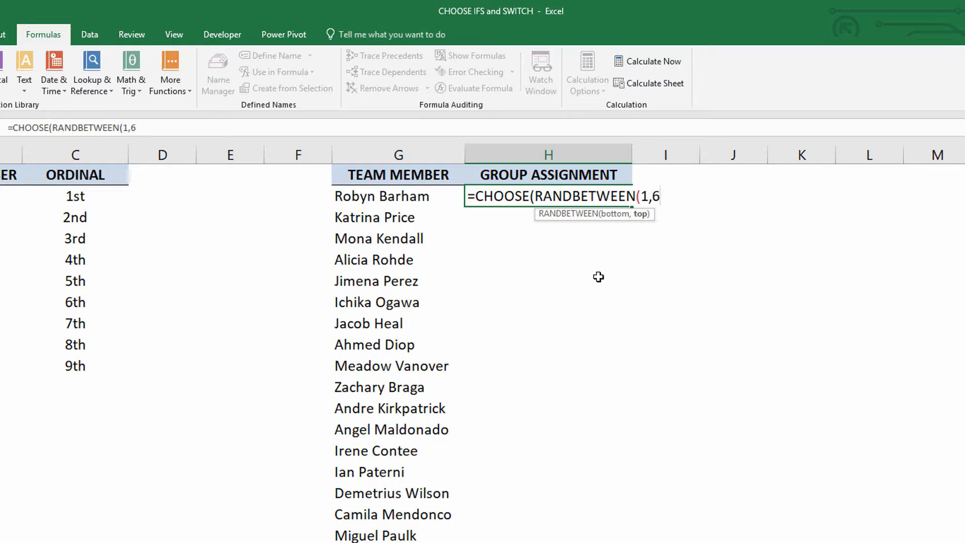
{"action": "type", "text": ")"}
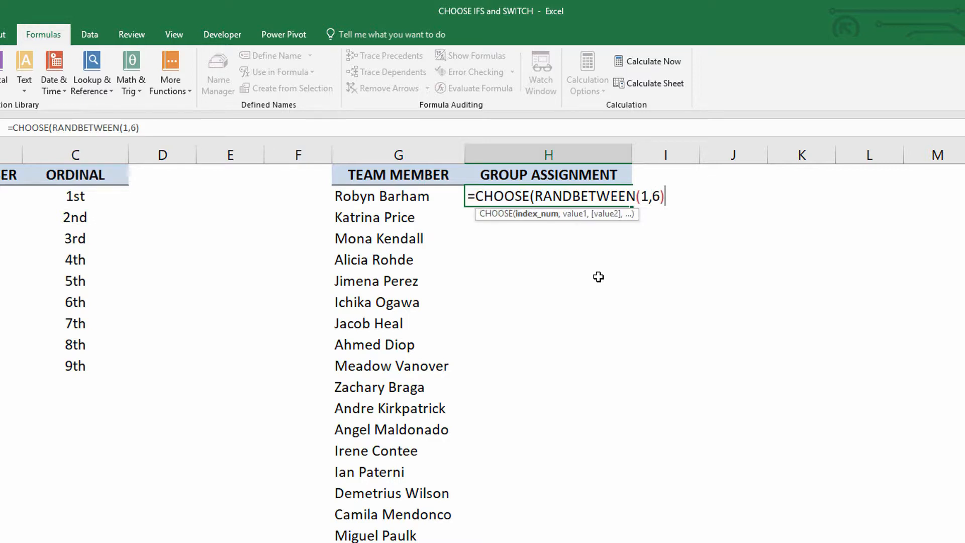
Step: List "Team A" through "Team F" as the CHOOSE values for the random assignment
{"action": "type", "text": ",\""}
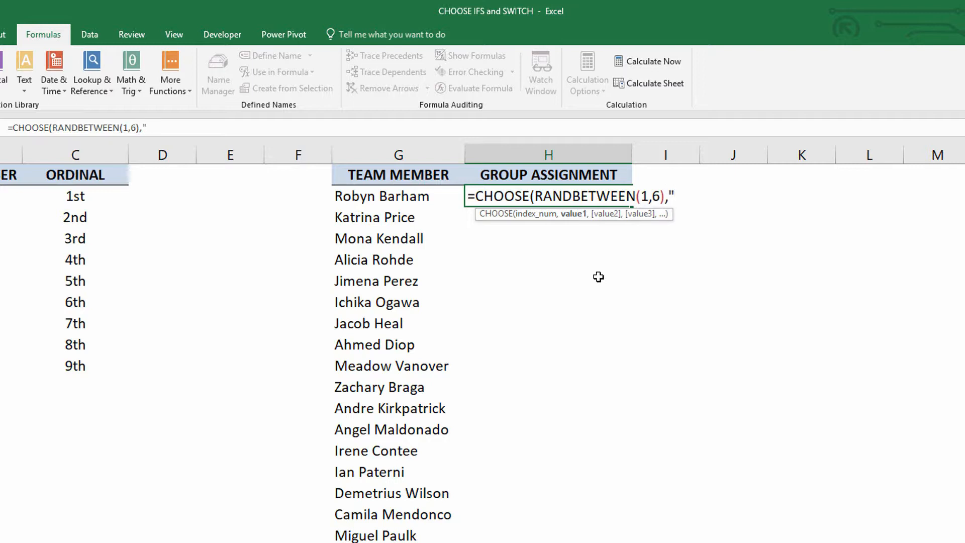
{"action": "type", "text": "Tea"}
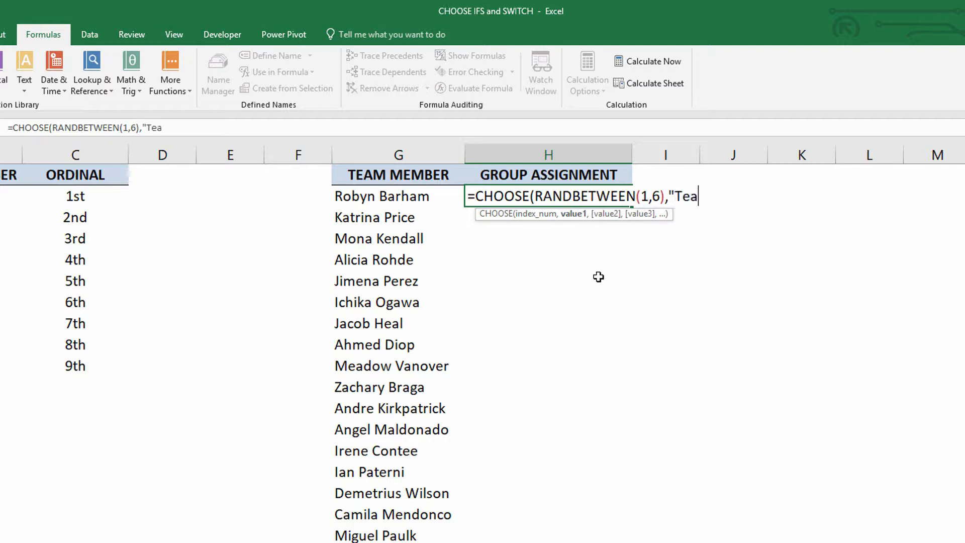
{"action": "type", "text": "m A\""}
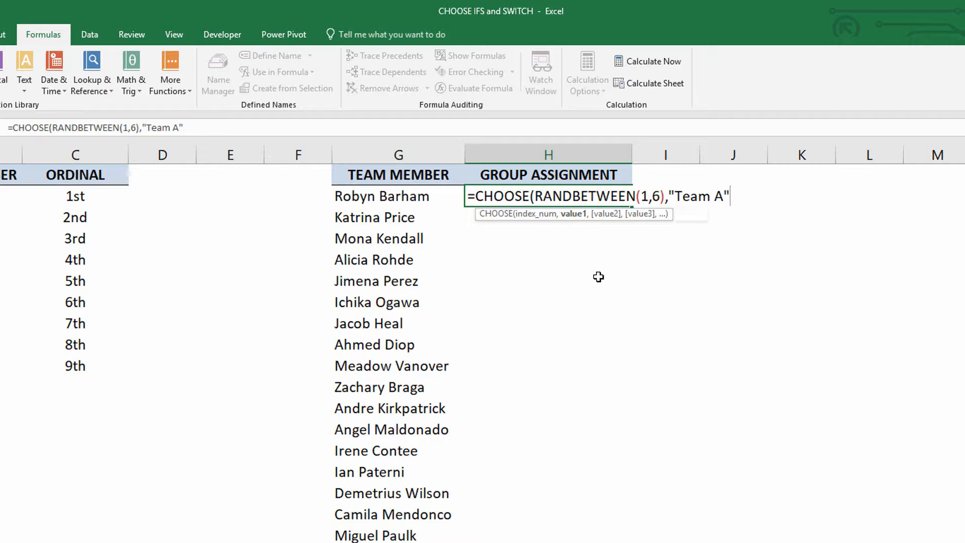
{"action": "type", "text": ",\"Team B\",\""}
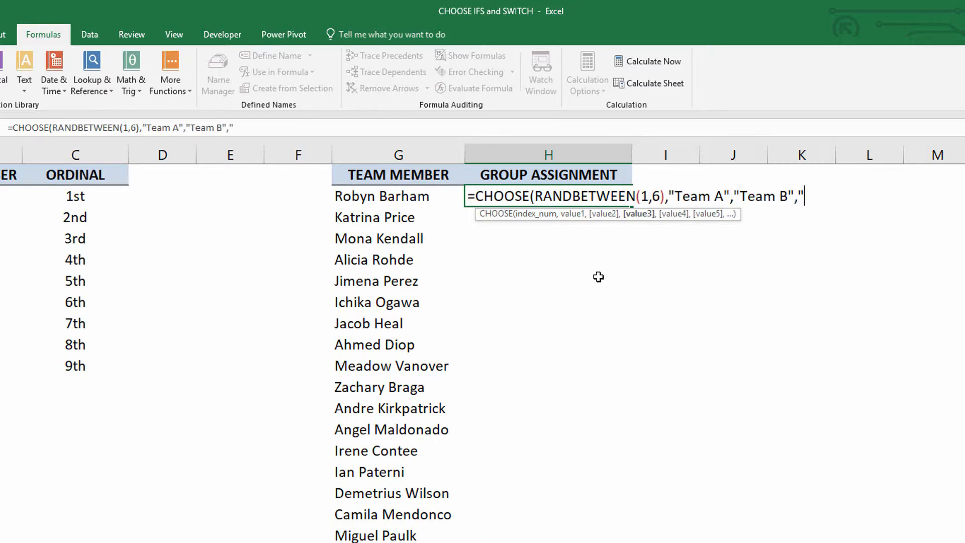
{"action": "type", "text": "Team C"}
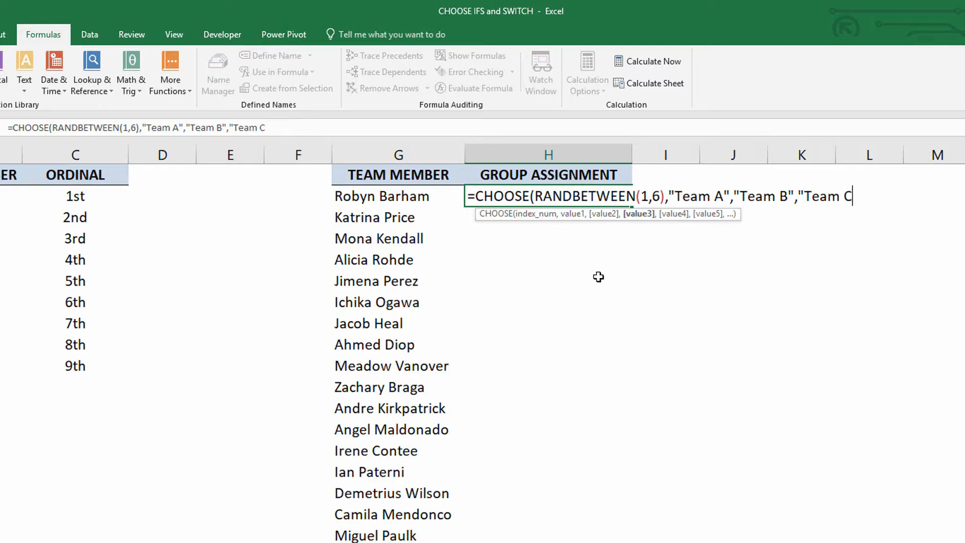
{"action": "type", "text": ",\"T"}
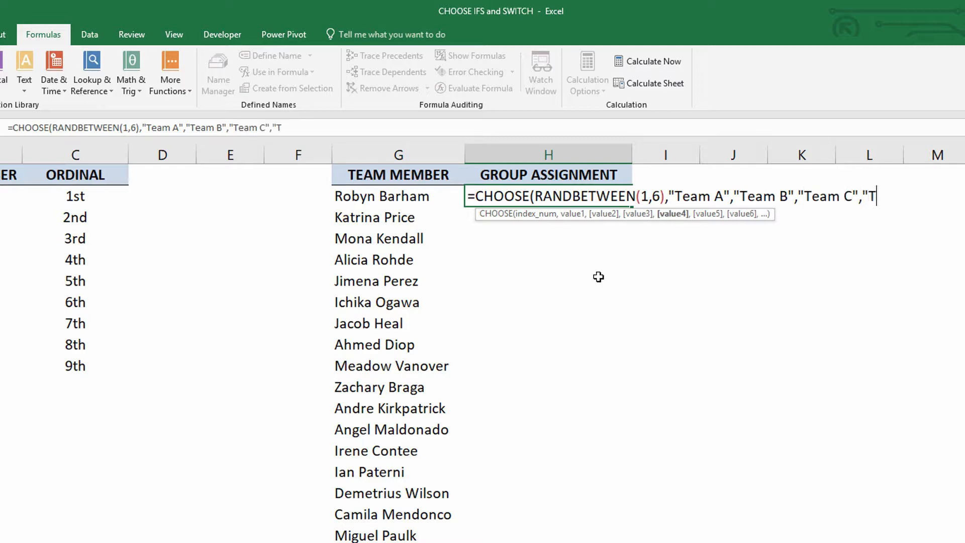
{"action": "type", "text": "eam D\","}
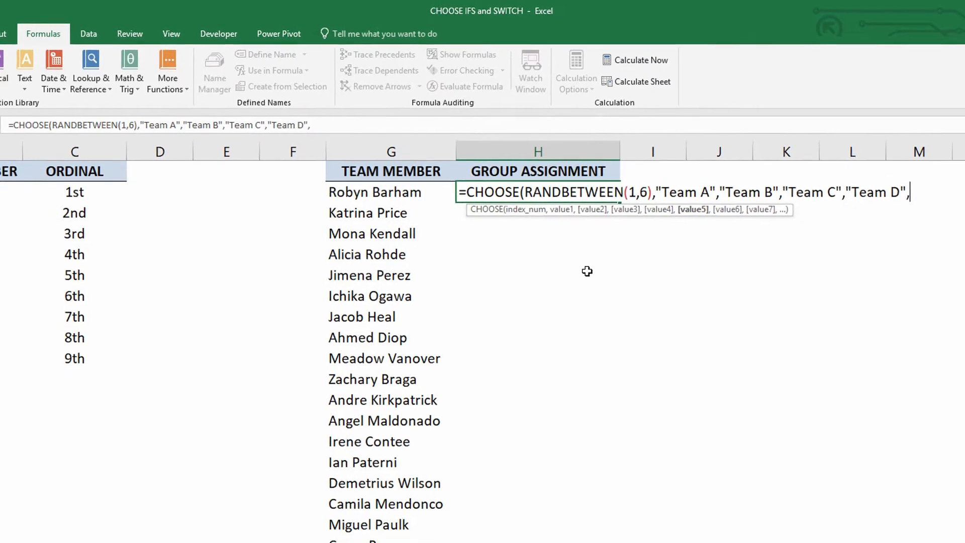
{"action": "type", "text": "\"Team E\""}
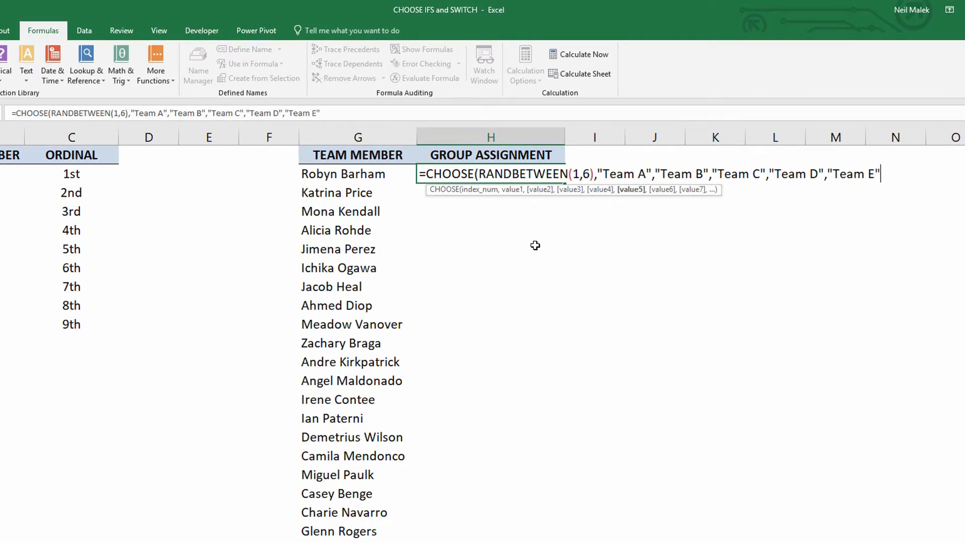
{"action": "type", "text": ",\"team F"}
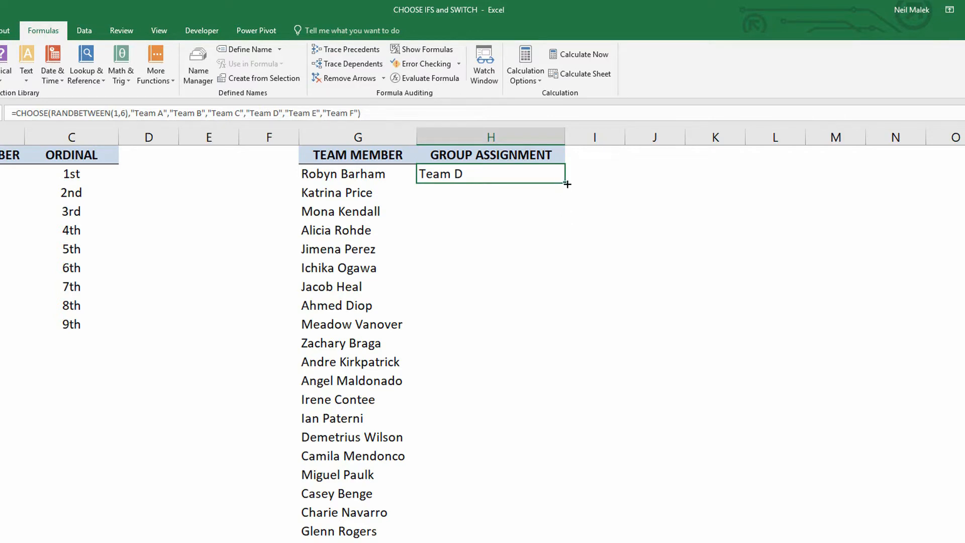
Step: Fill the random team formula down the whole list and reopen H2's formula for review
{"action": "left_click_drag", "start_coordinate": [565, 183], "coordinate": [564, 536]}
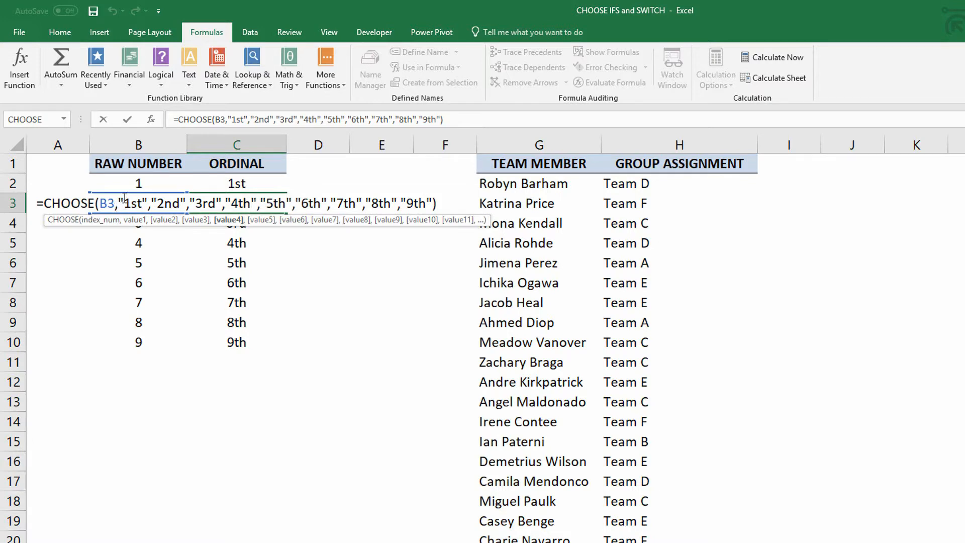
{"action": "mouse_move", "coordinate": [191, 197]}
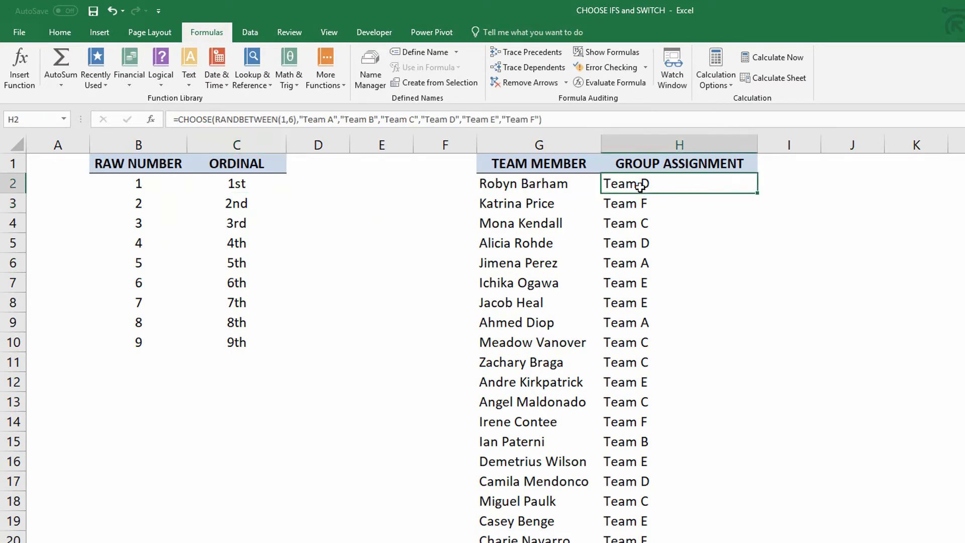
{"action": "double_click", "coordinate": [625, 183]}
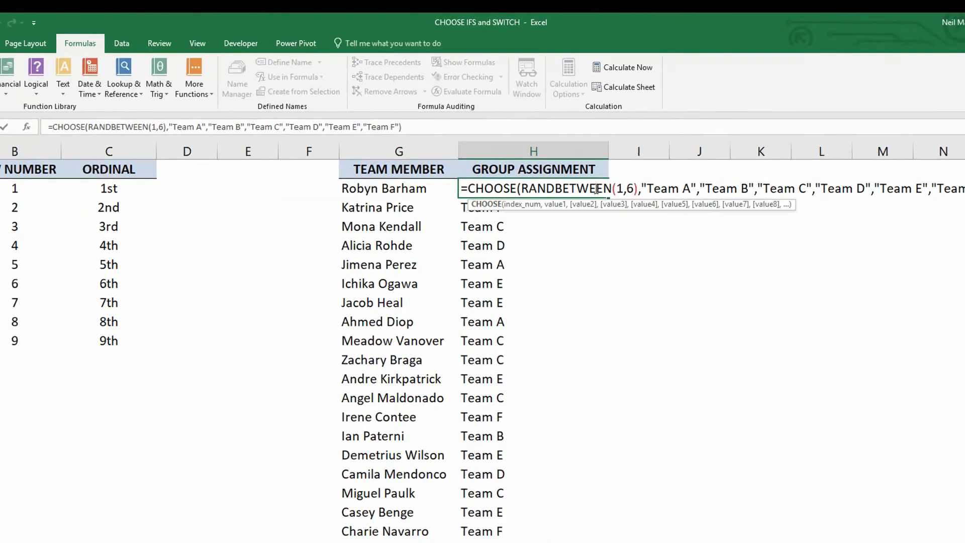